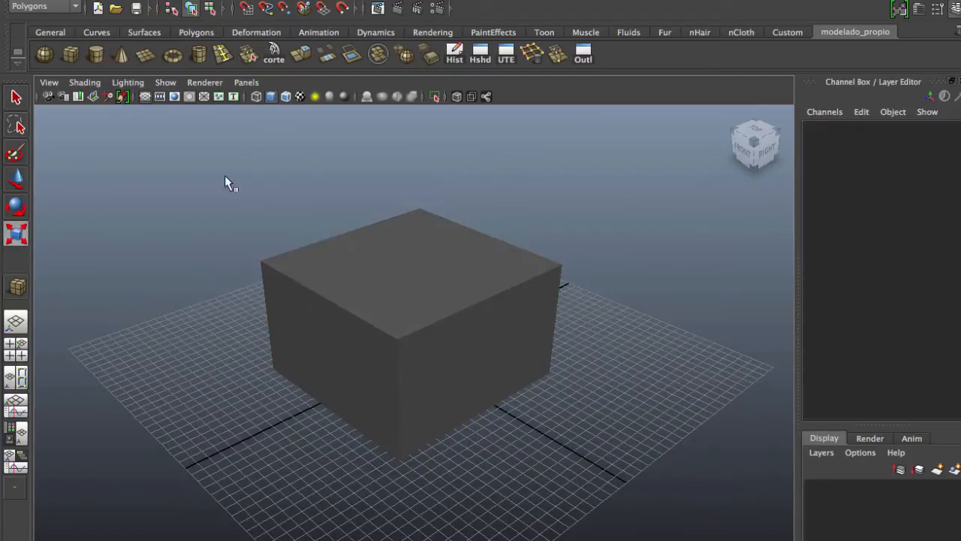
mouse_move(167, 367)
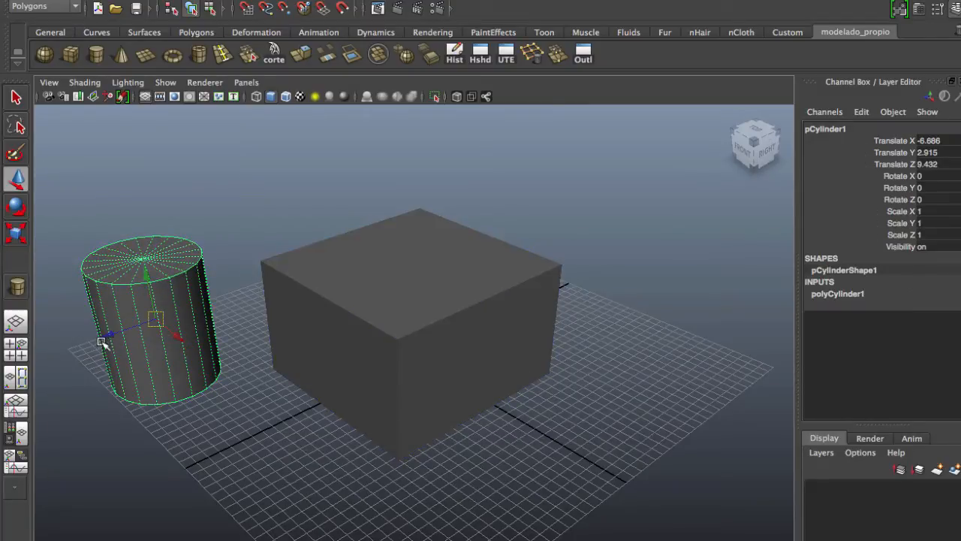
Place a polygon cylinder on the grid beside the cube
drag(102, 343, 267, 276)
text(12)
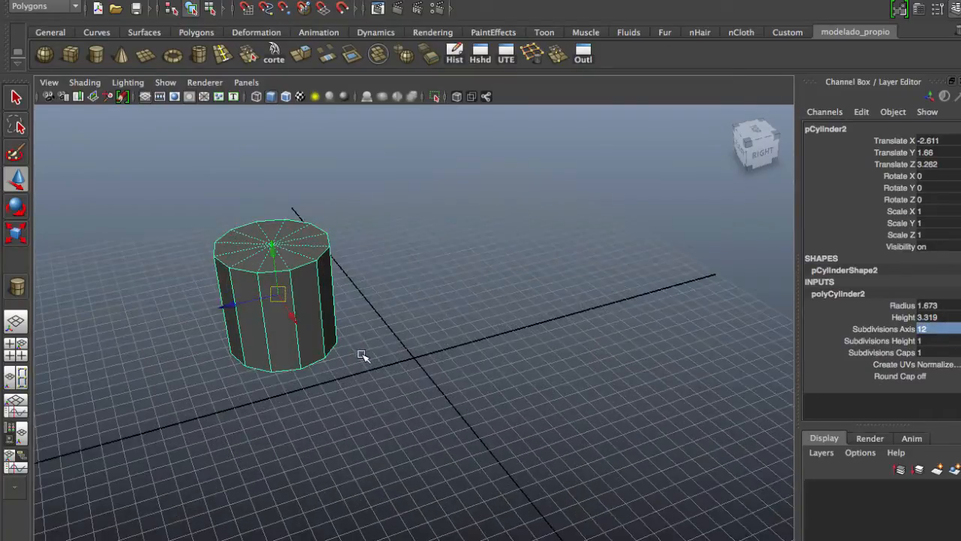
Rotate the cylinder 90 degrees around Z, then draw a plane on the grid
drag(364, 355, 509, 344)
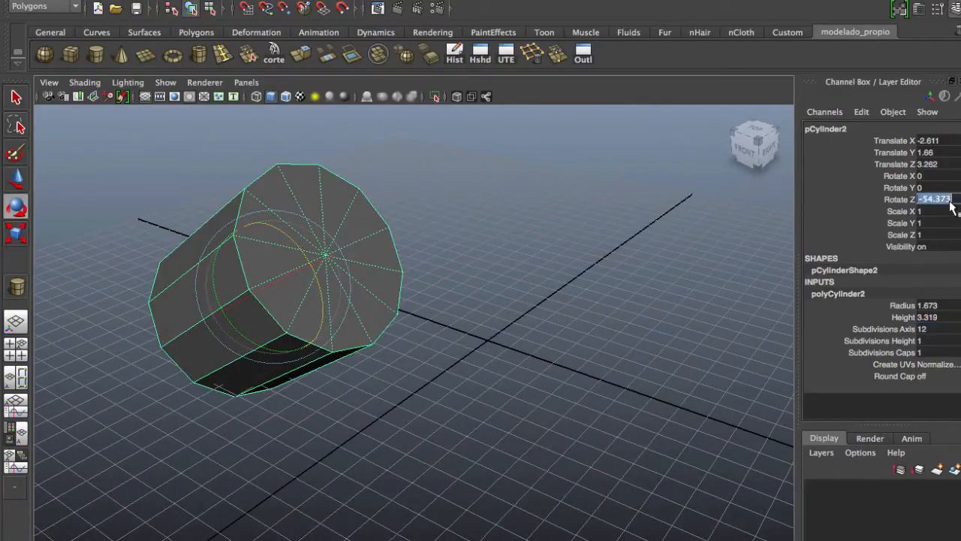
text(90)
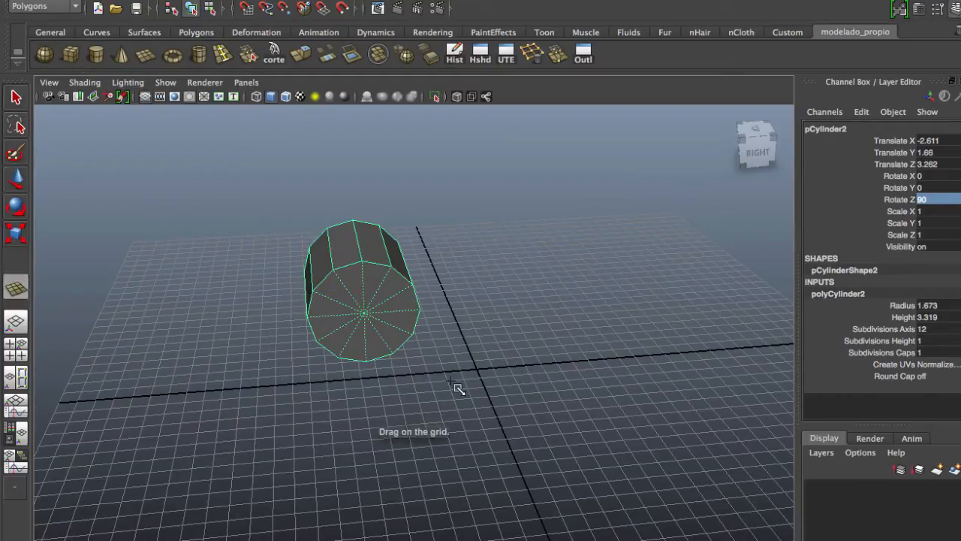
drag(451, 379, 714, 480)
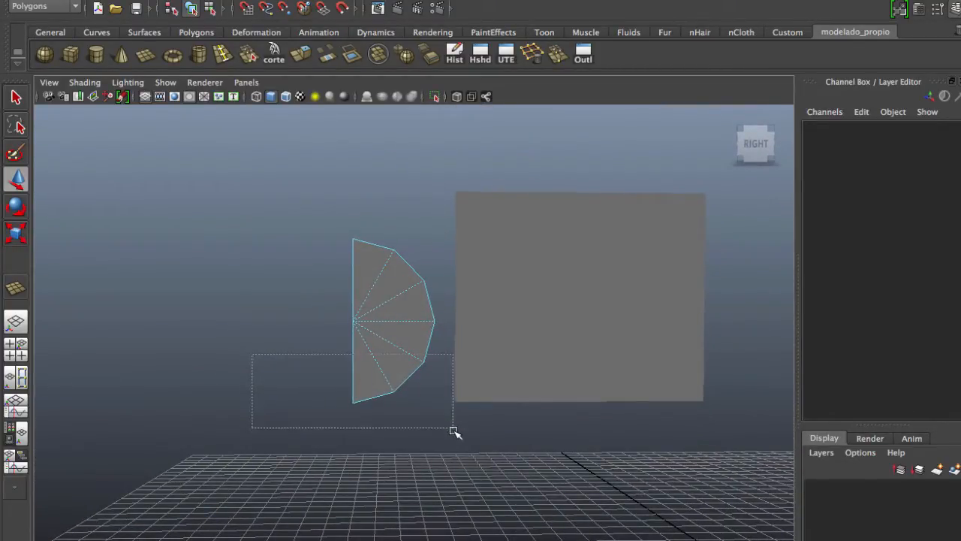
Select and delete the unwanted cylinder faces, leaving a quarter wedge
drag(454, 433, 354, 366)
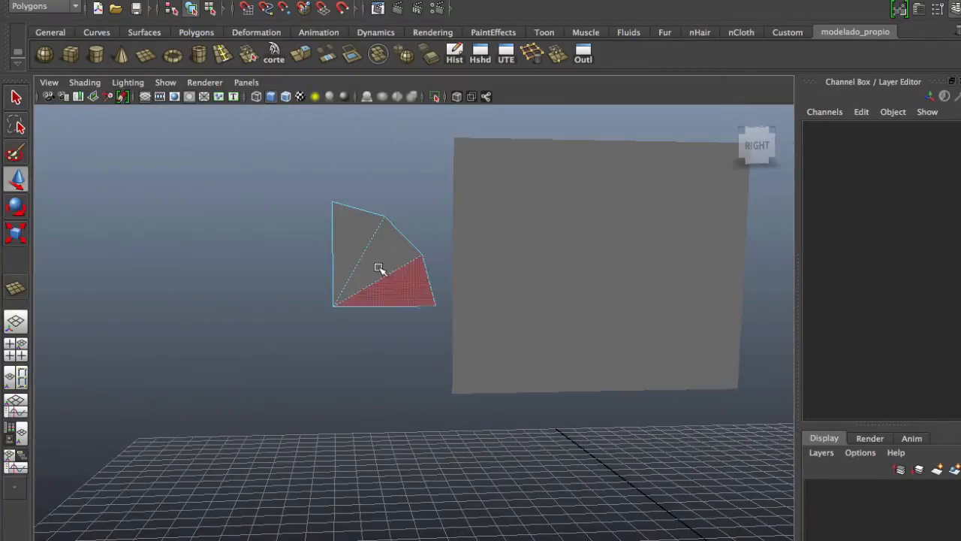
click(378, 268)
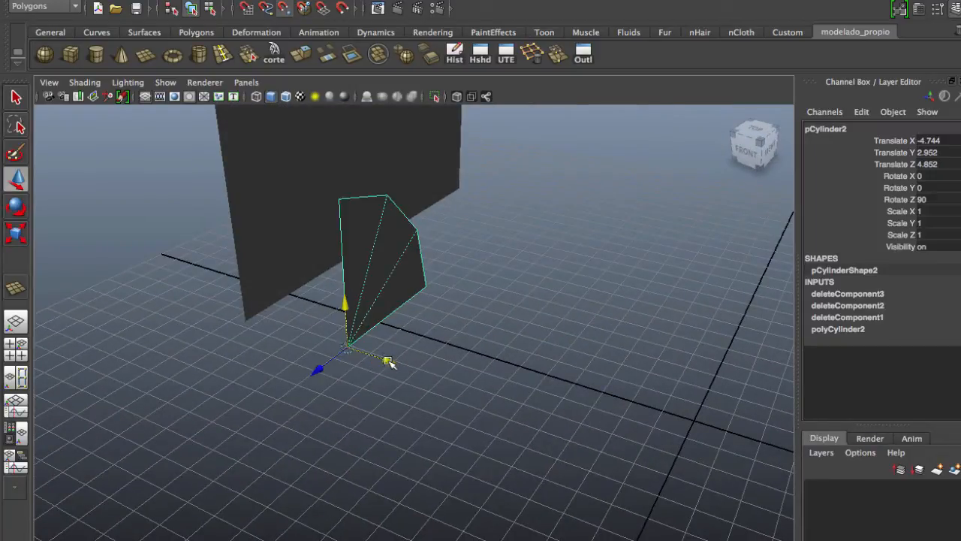
Move the wedge to the plane's lower-left corner and switch to wireframe shading
drag(387, 361, 253, 319)
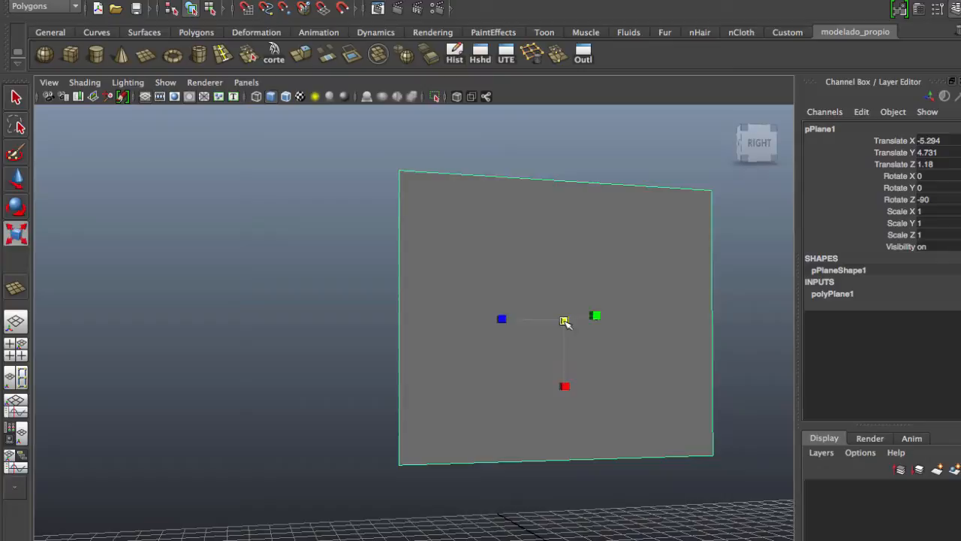
drag(564, 319, 520, 293)
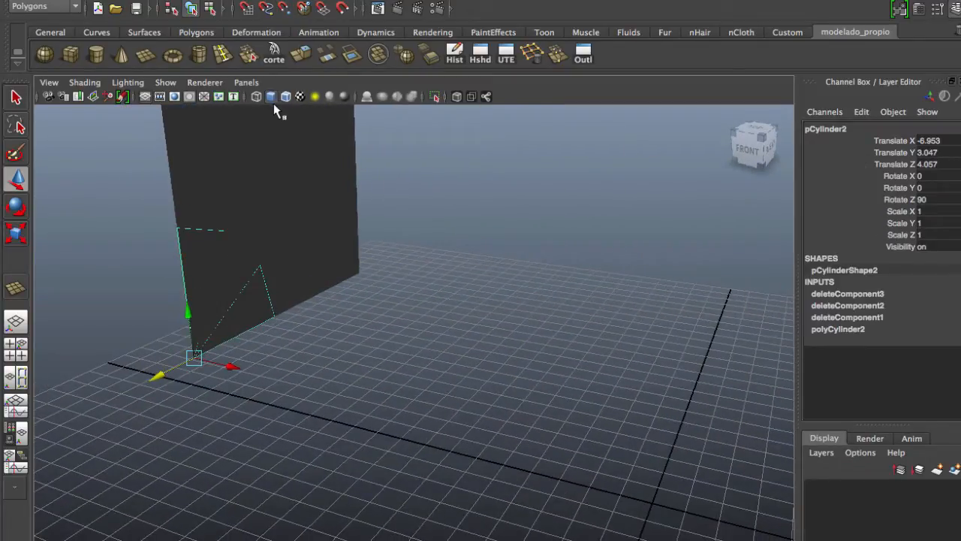
click(286, 96)
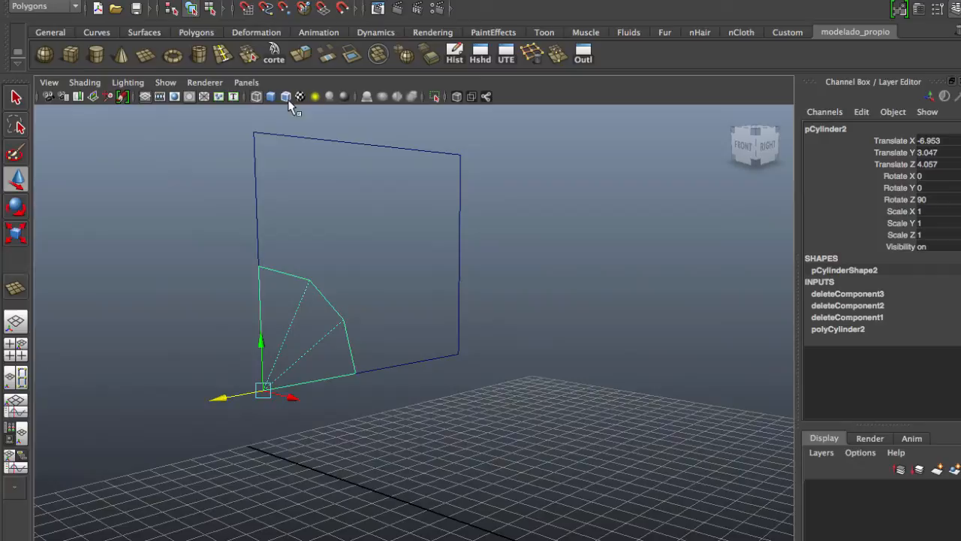
Split the plane along the wedge's curved outline, ending on the plane's border
click(285, 97)
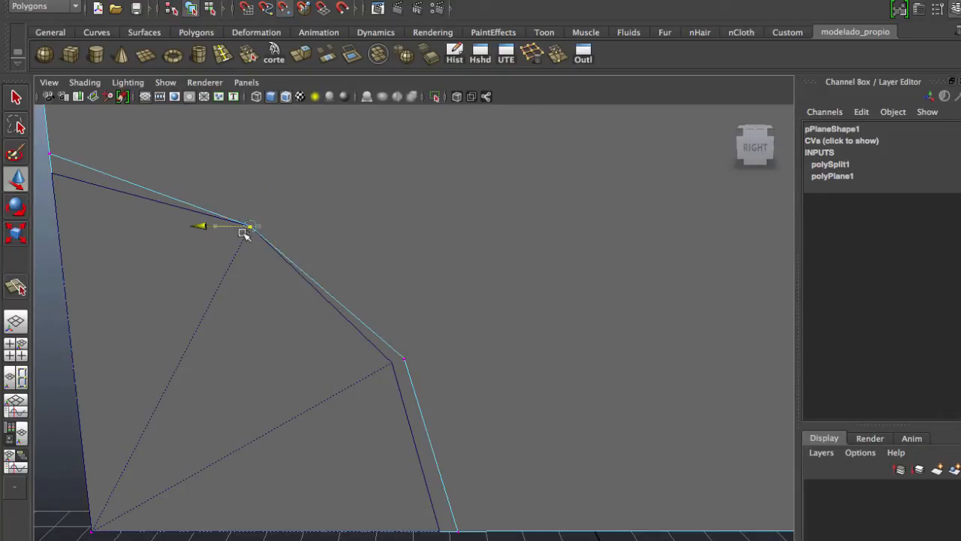
drag(248, 225, 391, 359)
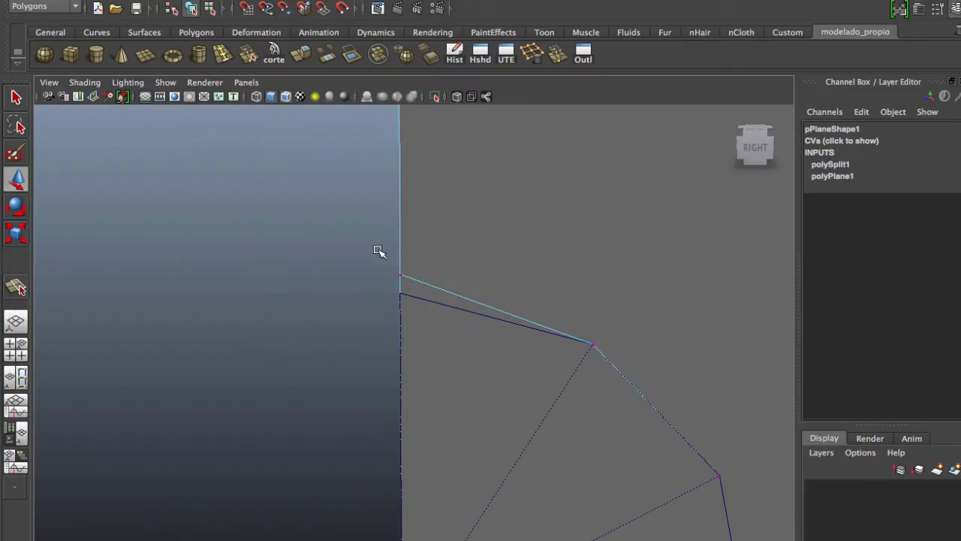
click(400, 292)
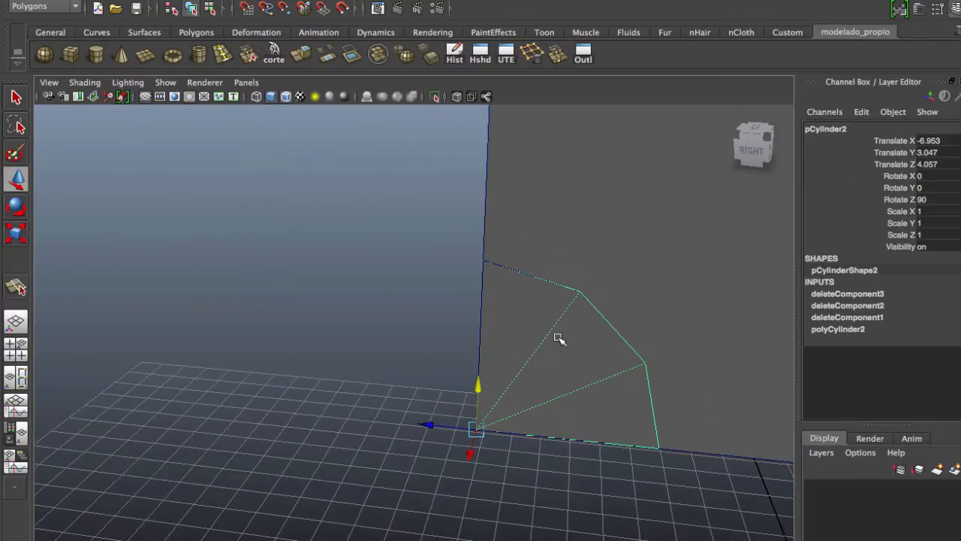
Scale the split plane uniformly to 0.684 and select its split edges
drag(559, 338, 361, 353)
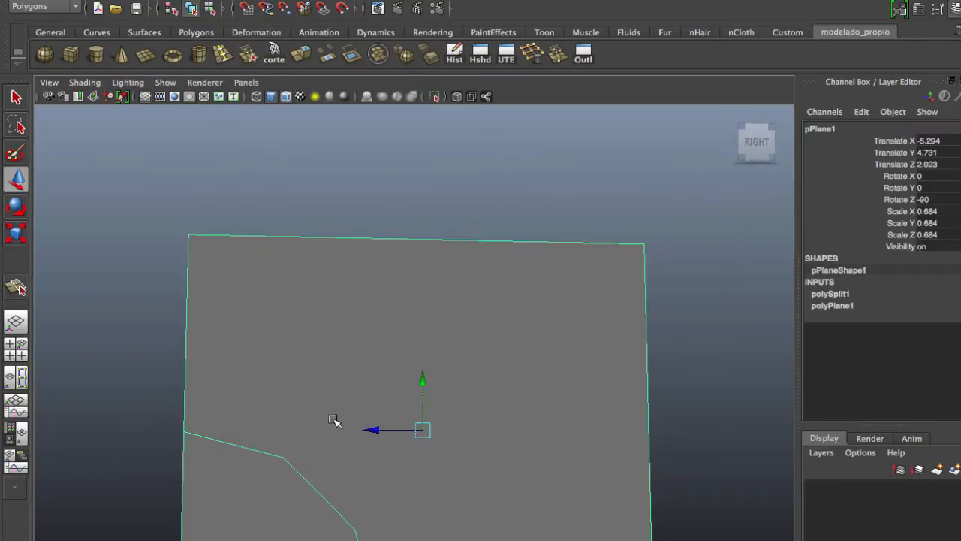
right_click(343, 427)
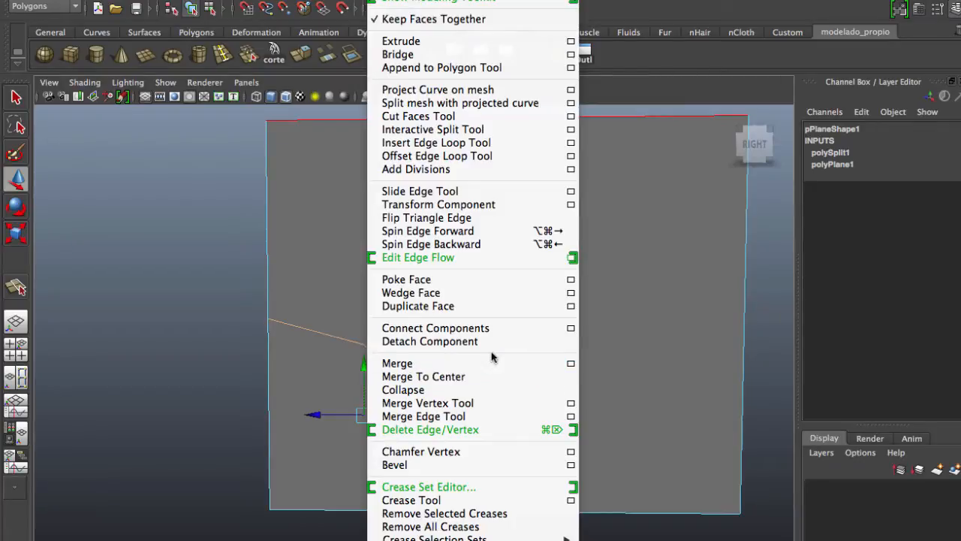
Bevel the curved split edges into a thin double edge with offset 0.042
click(394, 465)
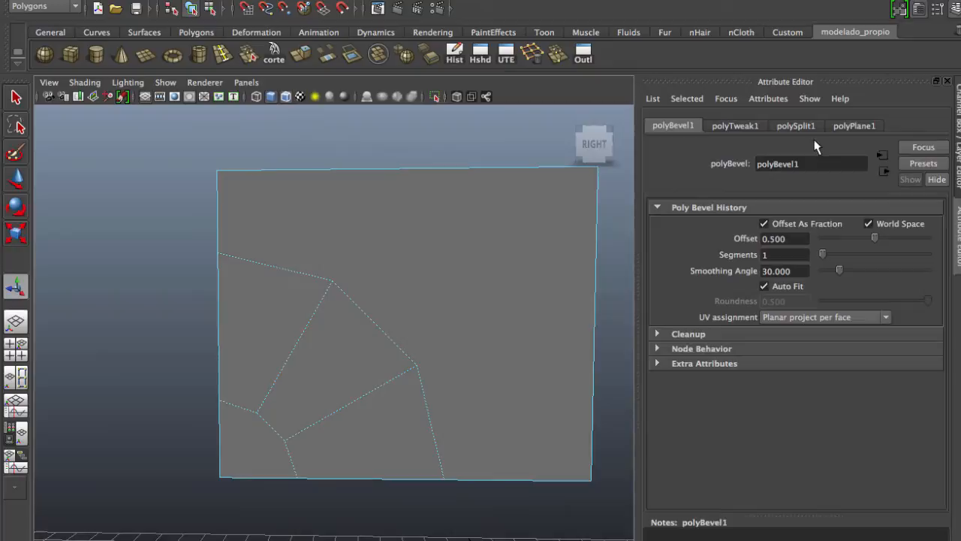
drag(874, 237, 874, 237)
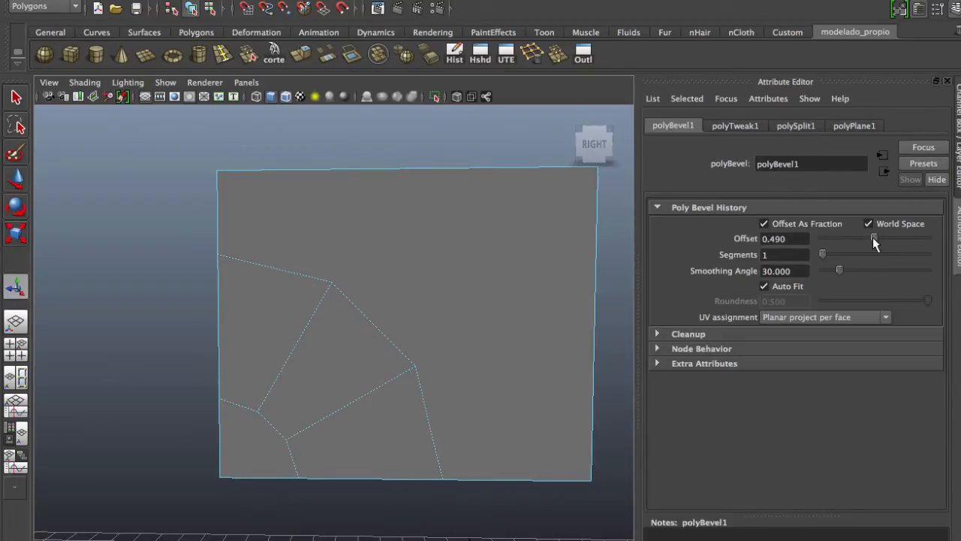
drag(875, 238, 826, 237)
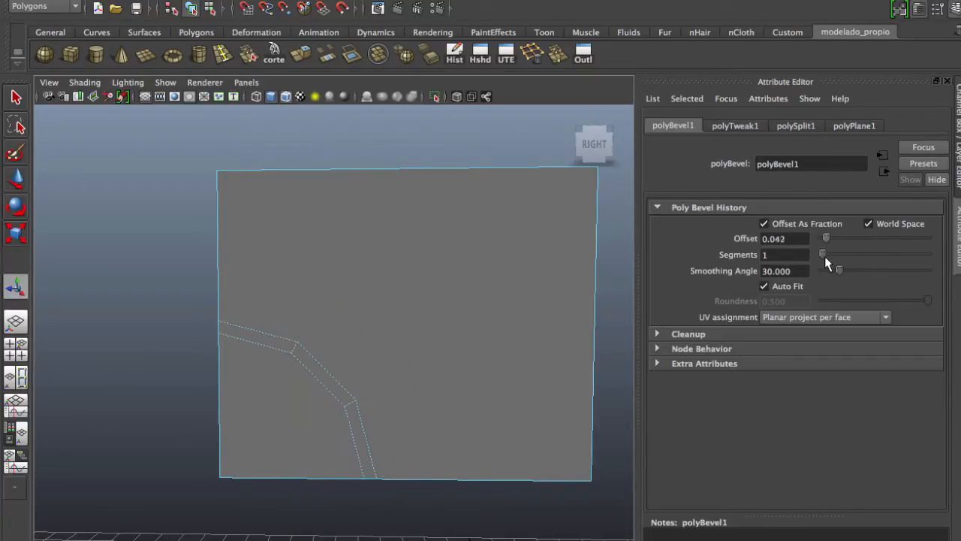
drag(826, 238, 824, 237)
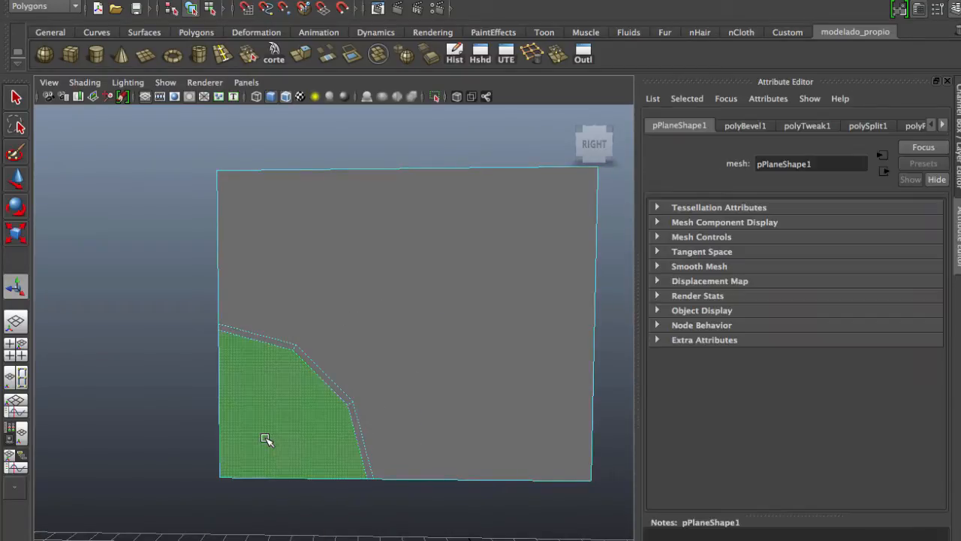
Delete the corner faces to leave a quarter-round notch and return to object mode
right_click(267, 439)
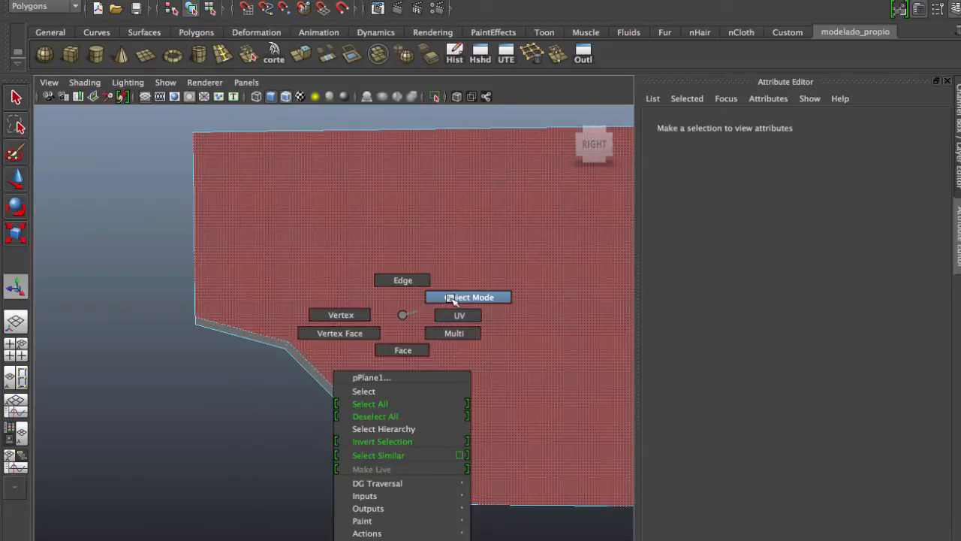
click(469, 297)
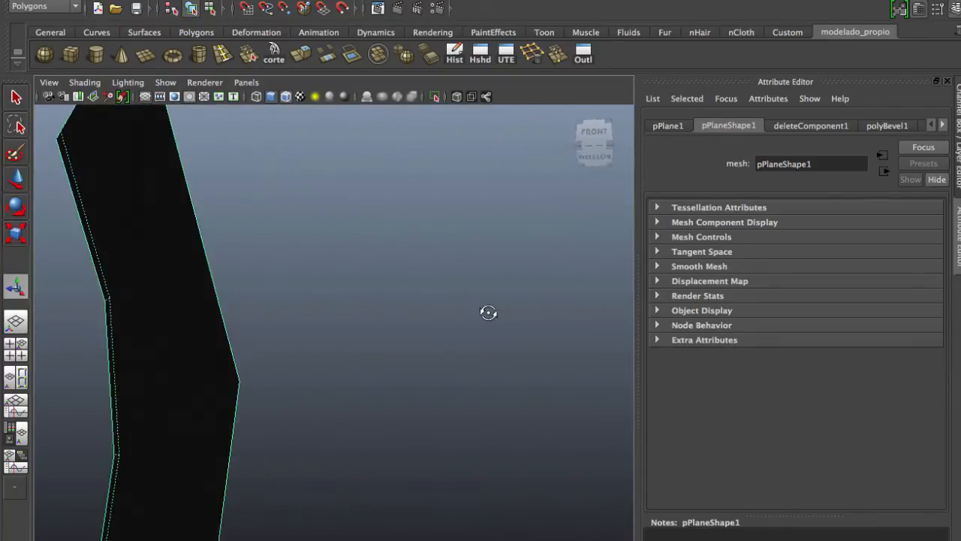
drag(488, 312, 361, 355)
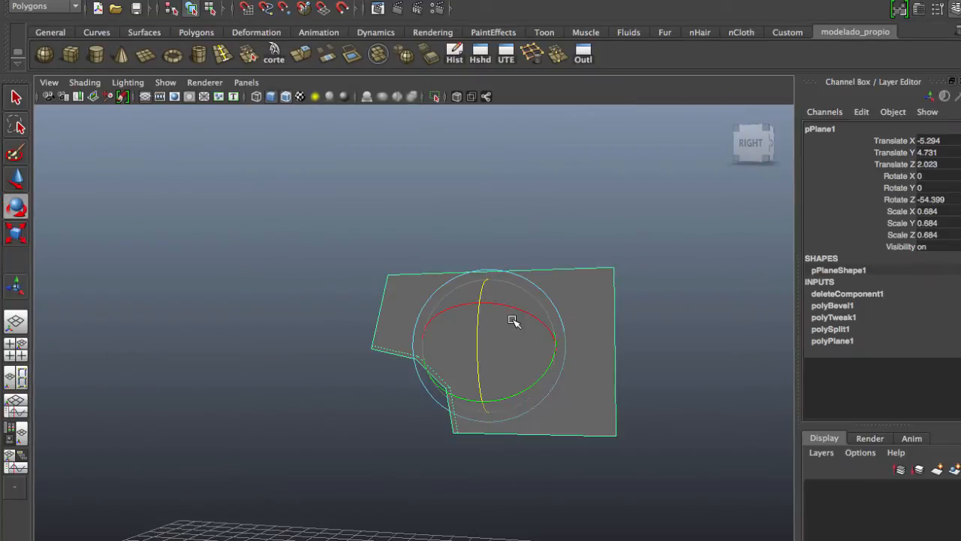
Reset the notched plane's Z rotation to zero with a -90 adjustment
drag(513, 321, 474, 343)
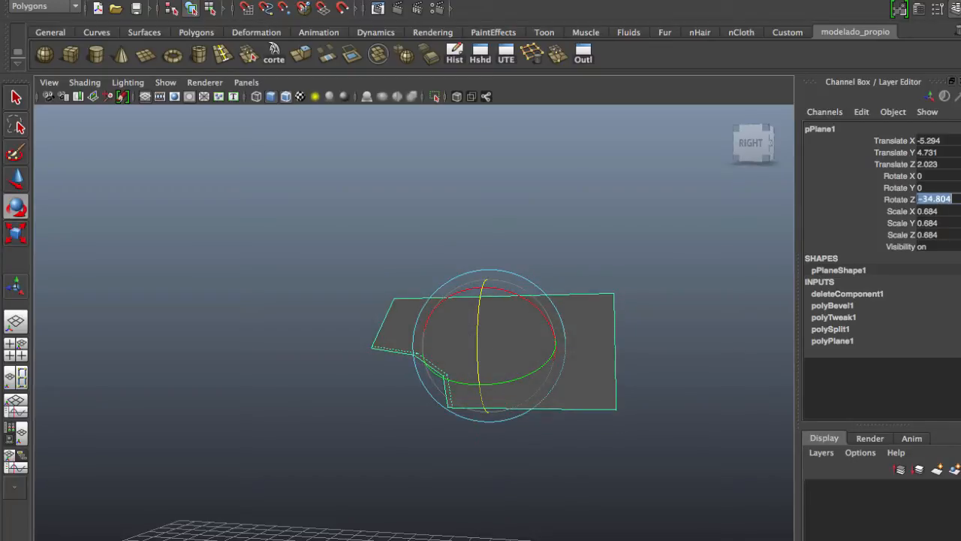
text(-90)
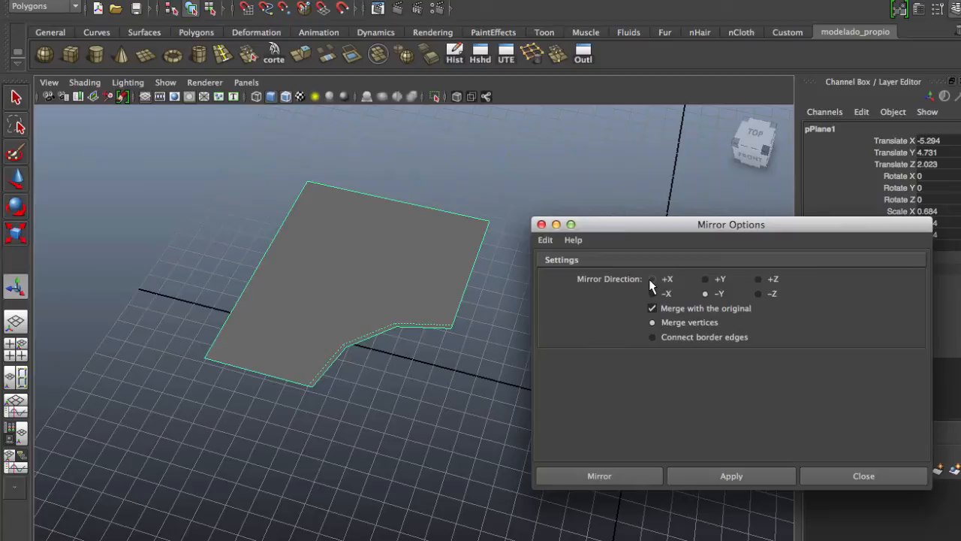
Mirror the notched plane along +X with polyMirror1's merge threshold at 0
click(730, 475)
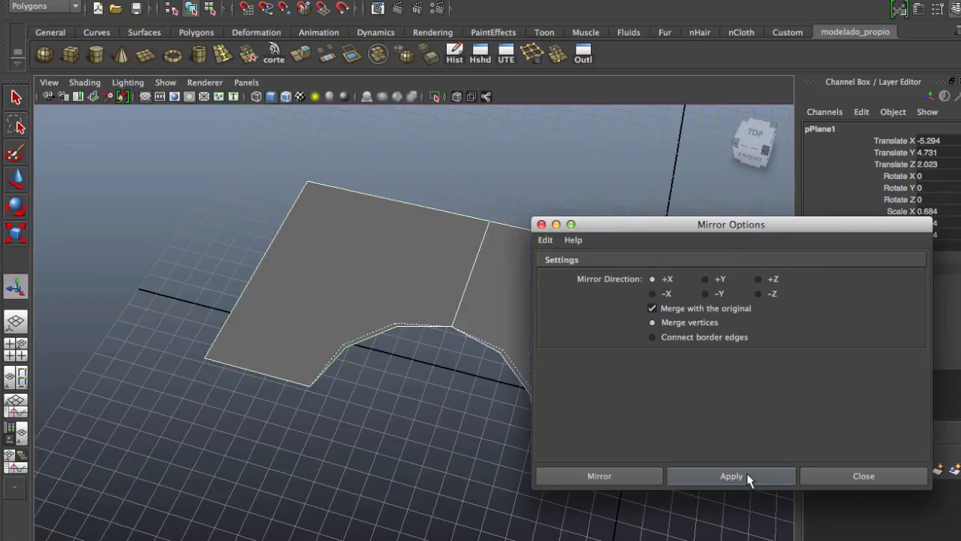
click(730, 475)
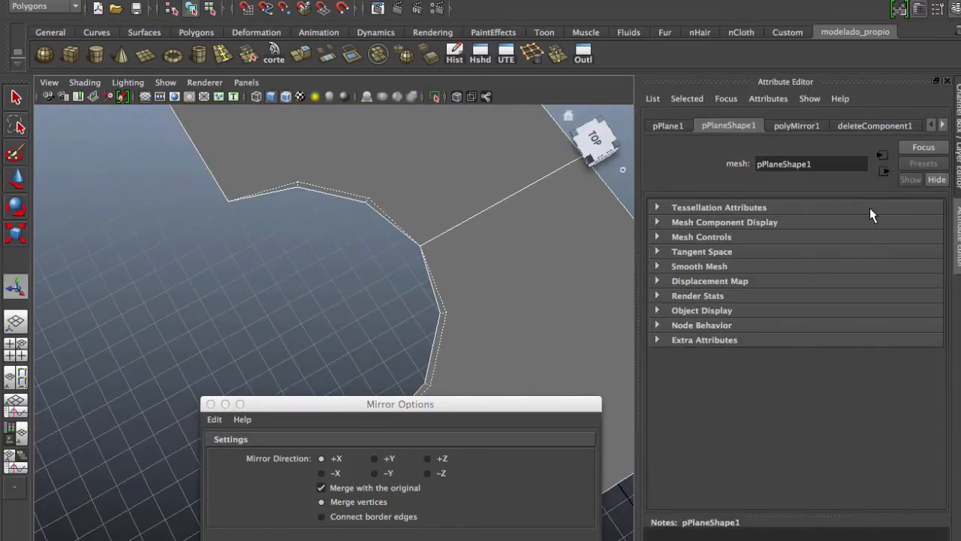
click(796, 126)
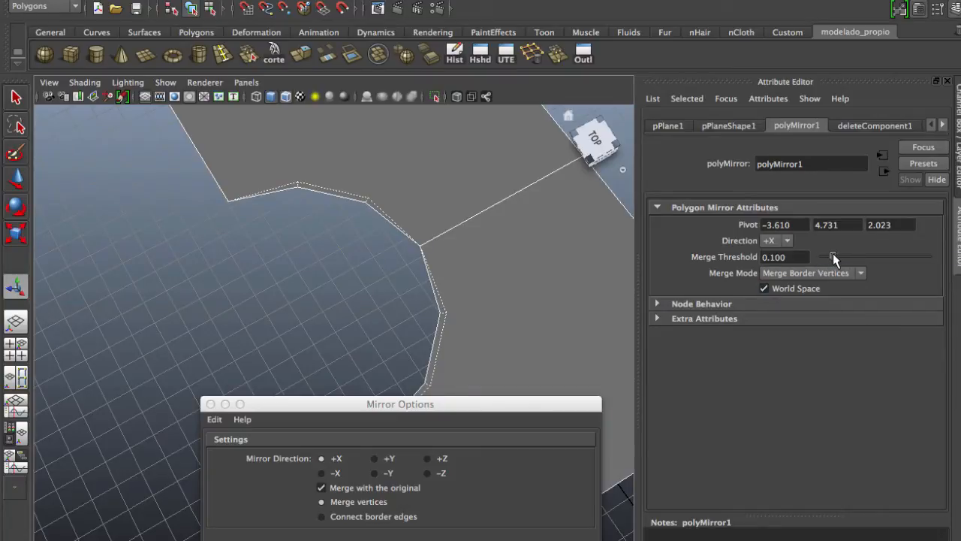
drag(833, 255, 820, 256)
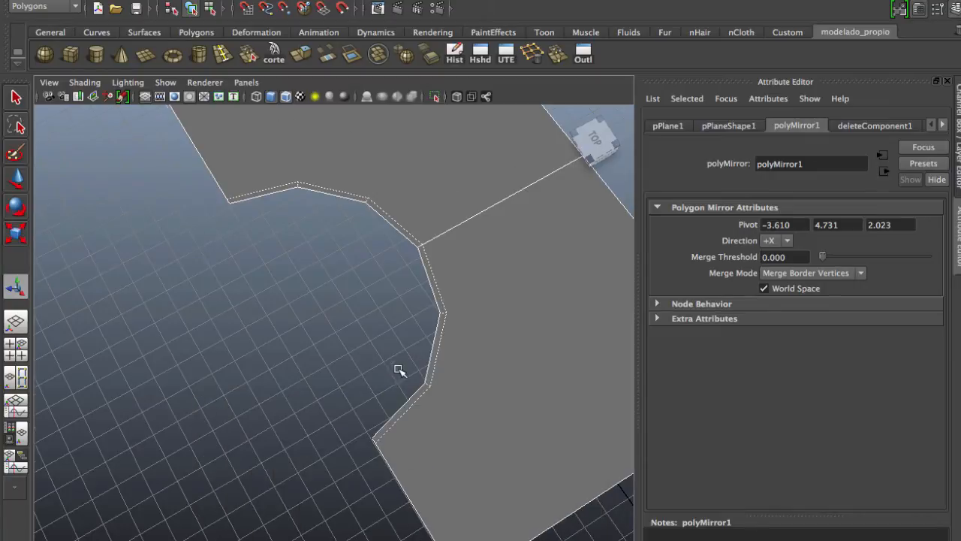
drag(399, 369, 414, 393)
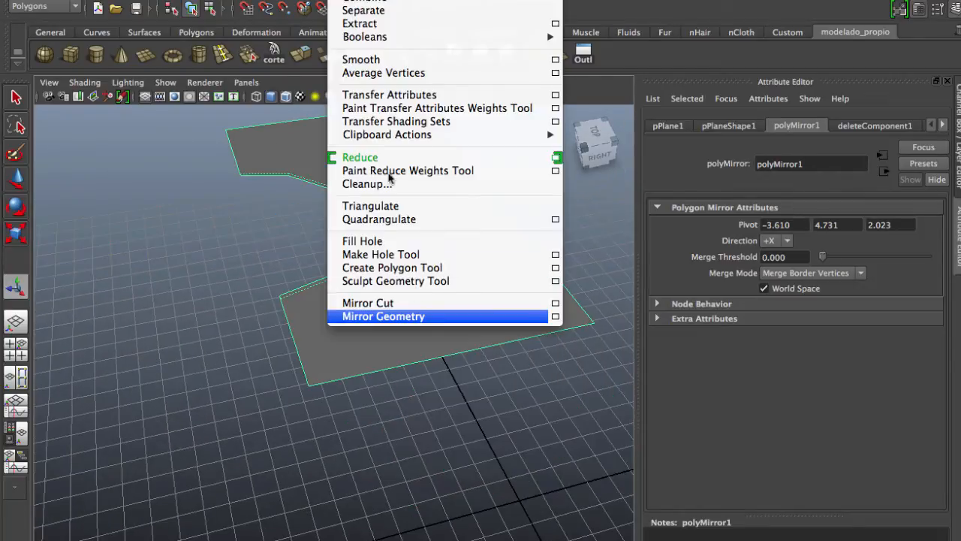
Apply Mirror Geometry a second time so the half-round opening becomes a full circular hole
click(556, 316)
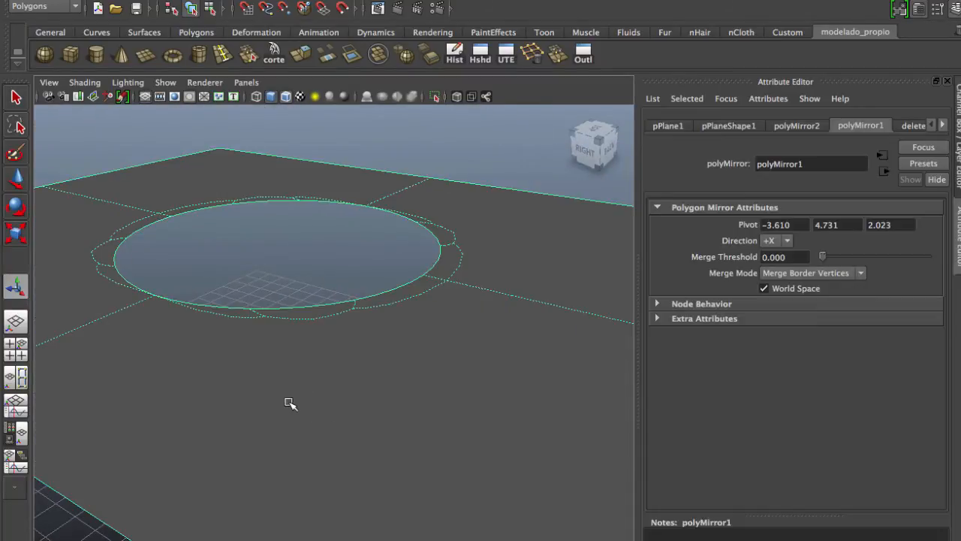
drag(291, 404, 353, 432)
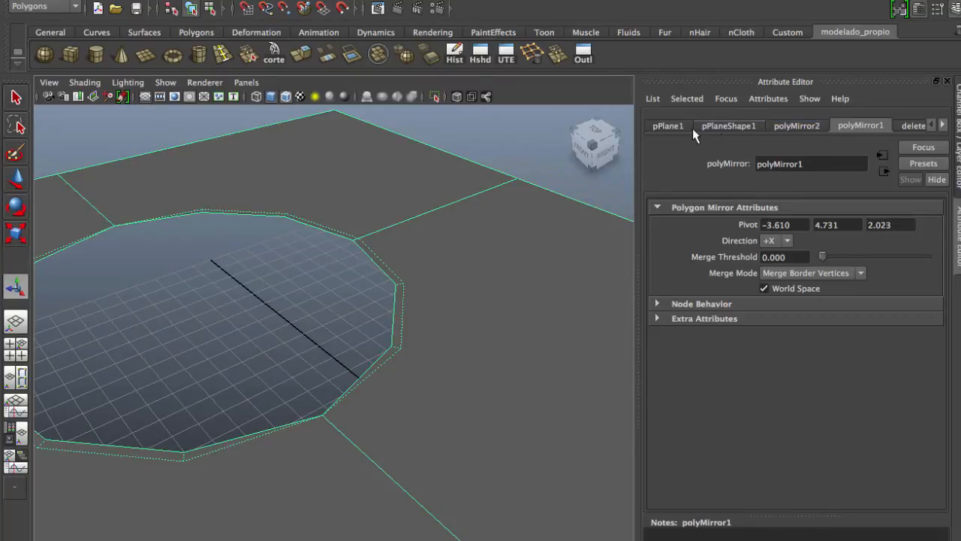
click(943, 124)
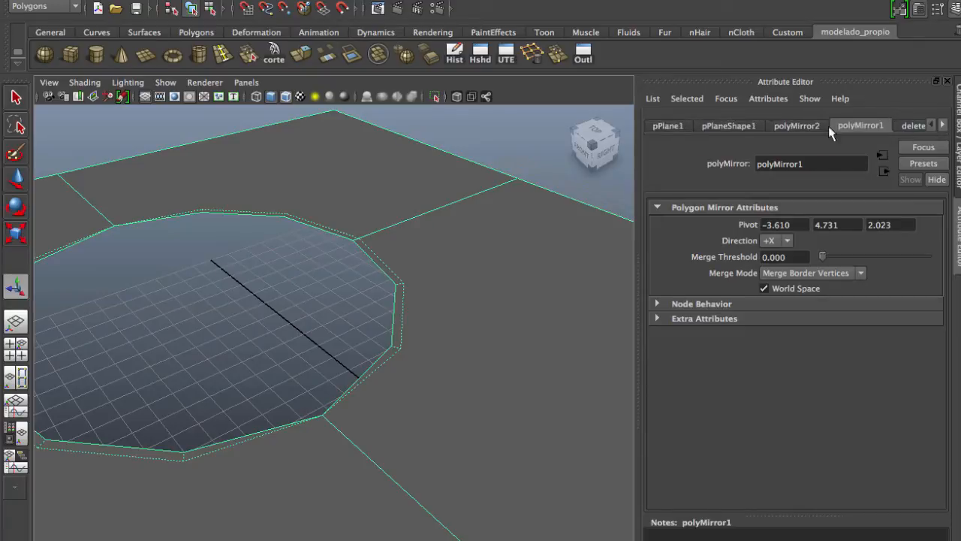
click(797, 126)
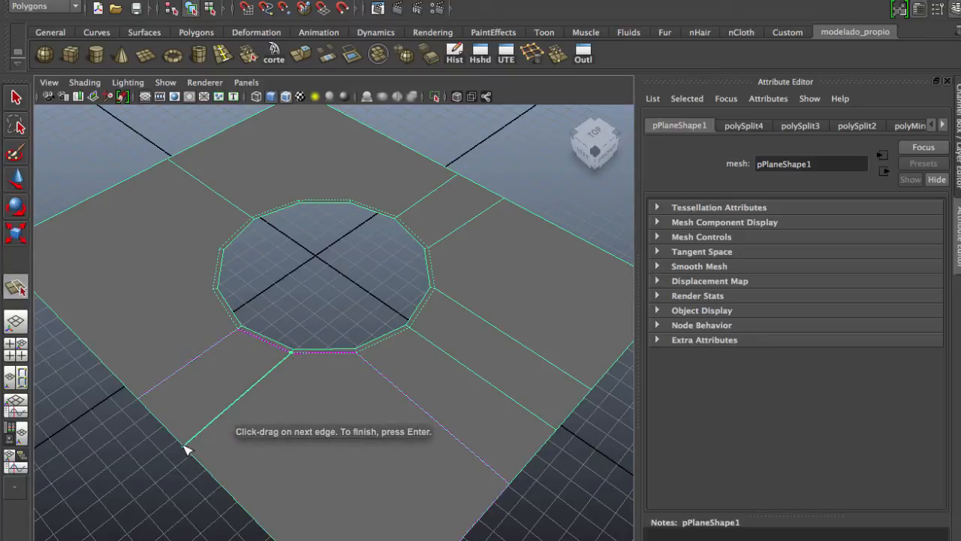
Split new edges from the hole's rim vertices out to the plane's outer borders
click(187, 443)
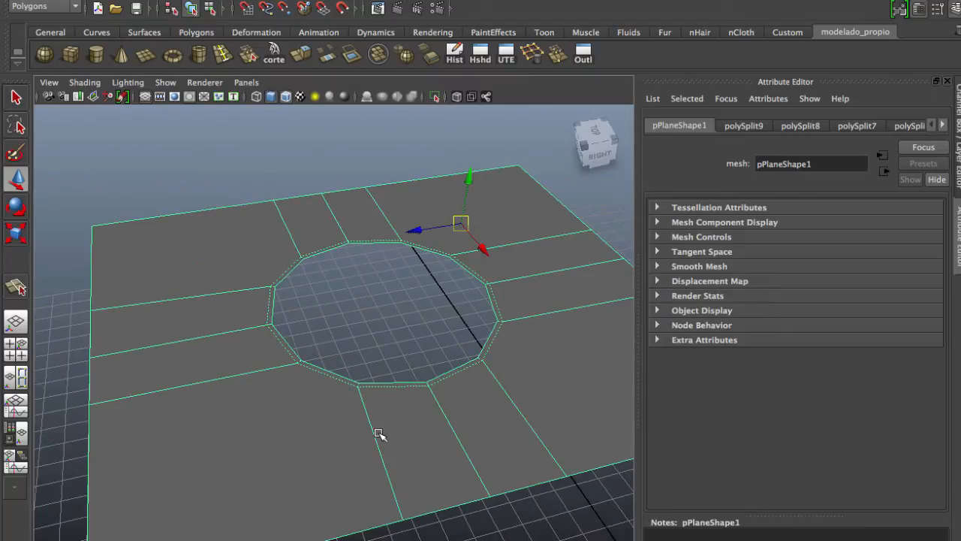
click(892, 126)
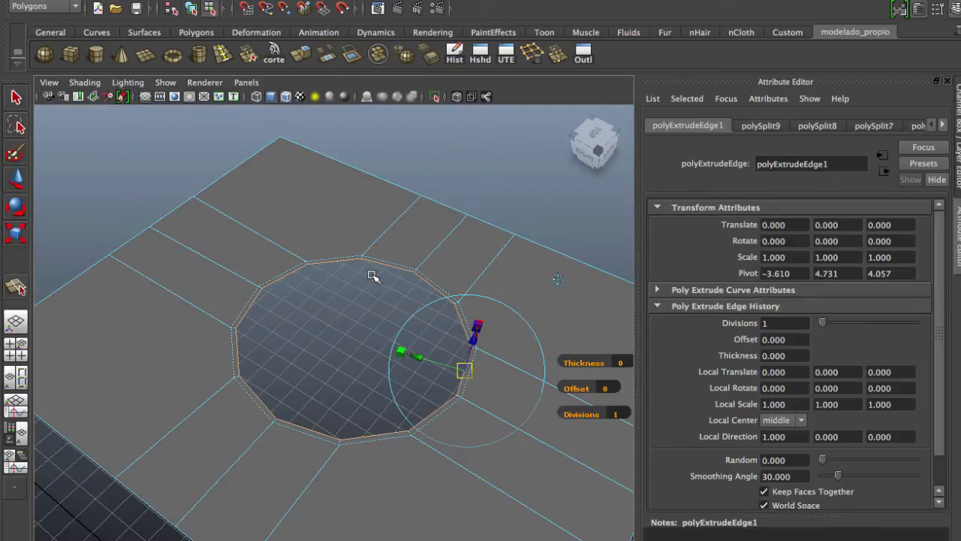
Drag the extrude manipulator's Z handle down so the rim forms a vertical wall
drag(478, 331, 451, 420)
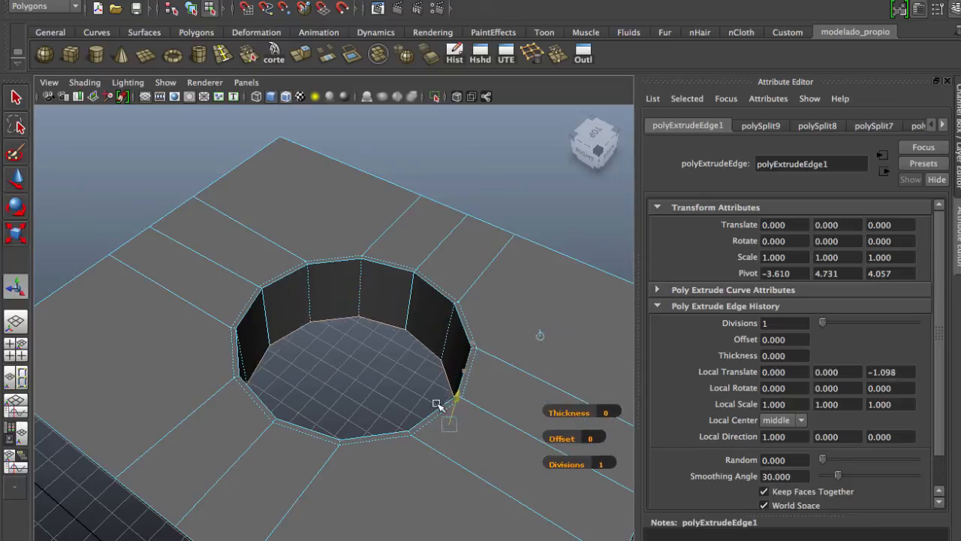